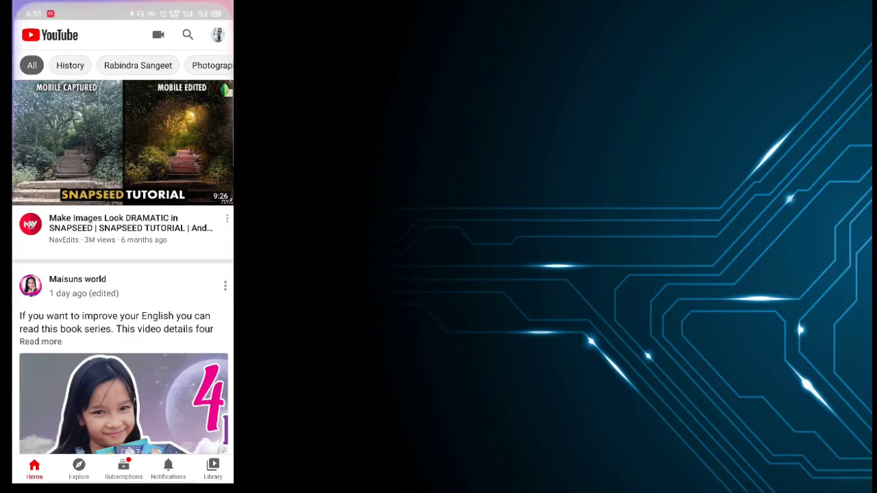
Start a new video upload and dismiss the 'No apps can perform this action' message.
click(158, 34)
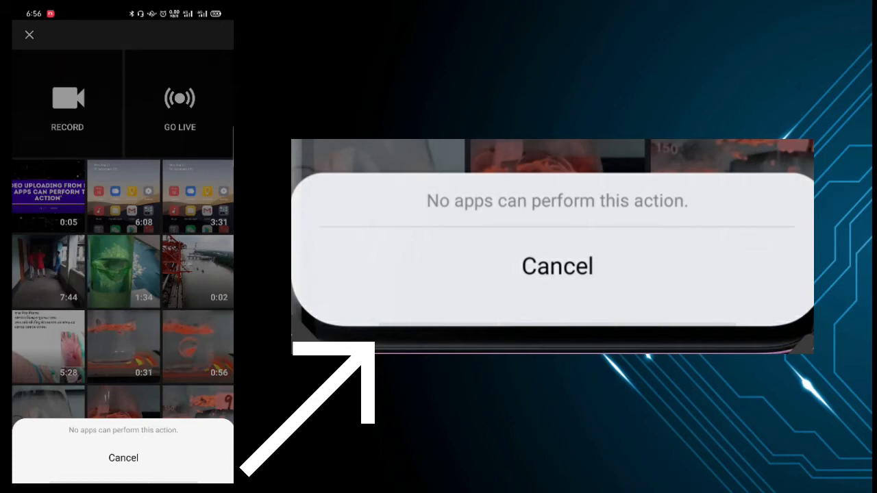
click(123, 458)
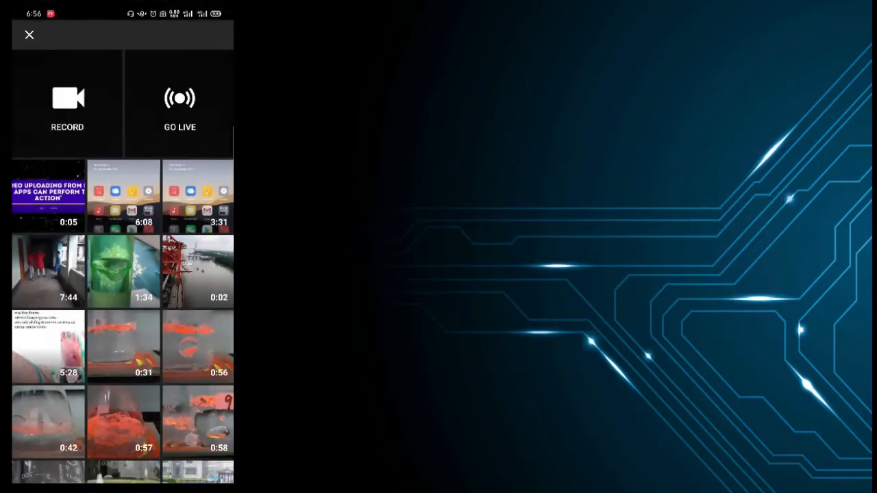
Leave YouTube's picker and open the tutorial video in the Photos gallery viewer.
click(30, 35)
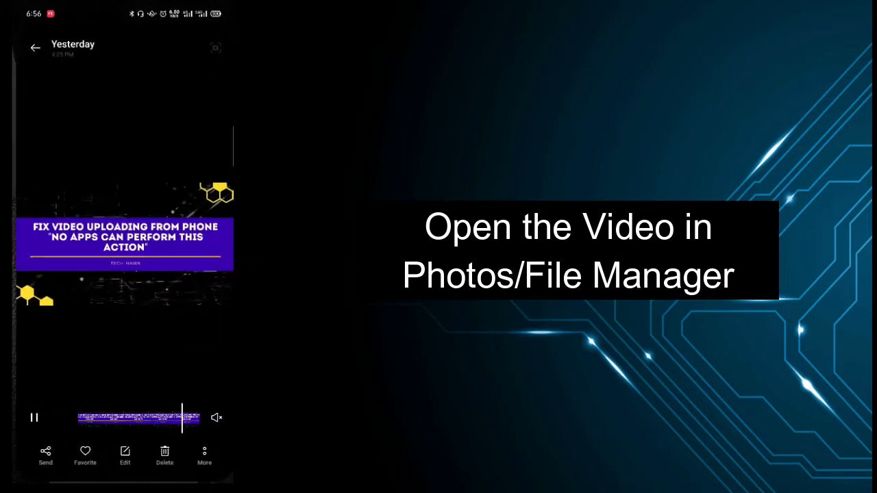
click(36, 47)
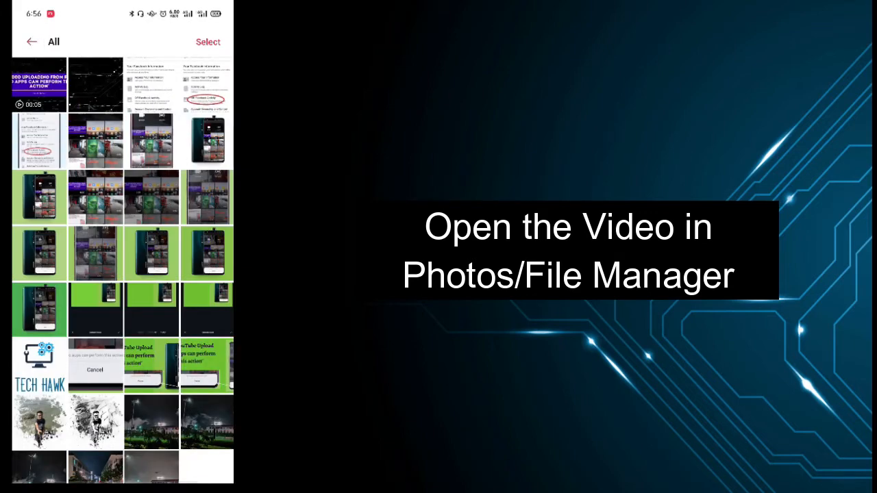
click(38, 85)
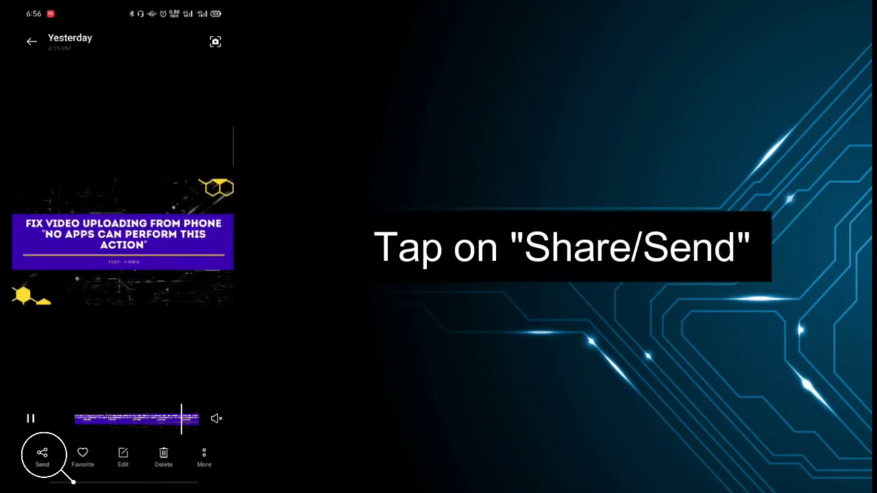
Share the video from Photos via Send, choosing YouTube as the target app.
click(41, 458)
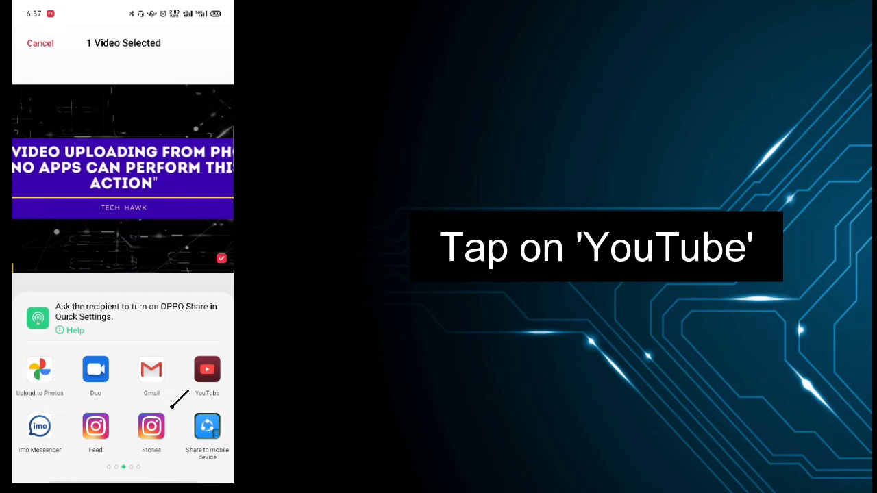
click(207, 370)
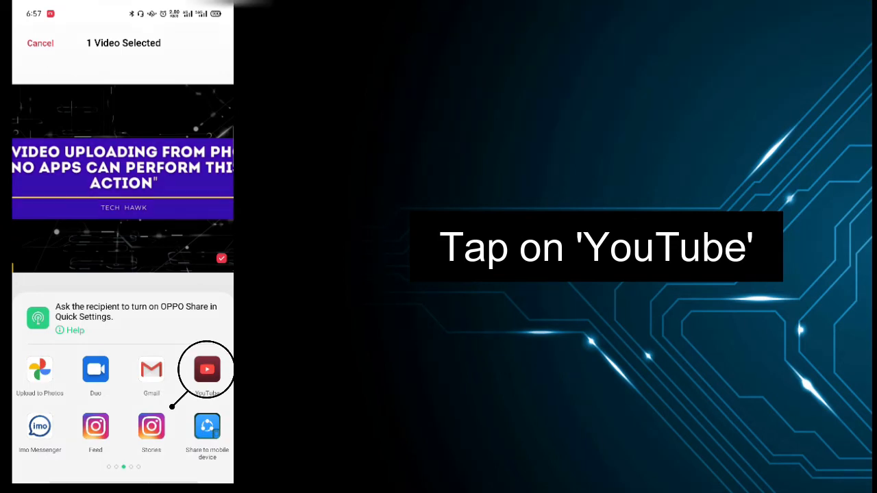
click(207, 370)
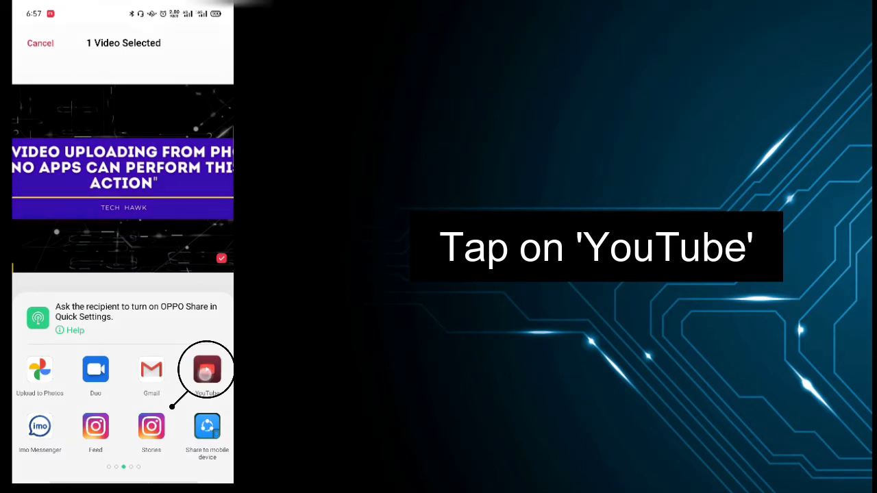
click(207, 370)
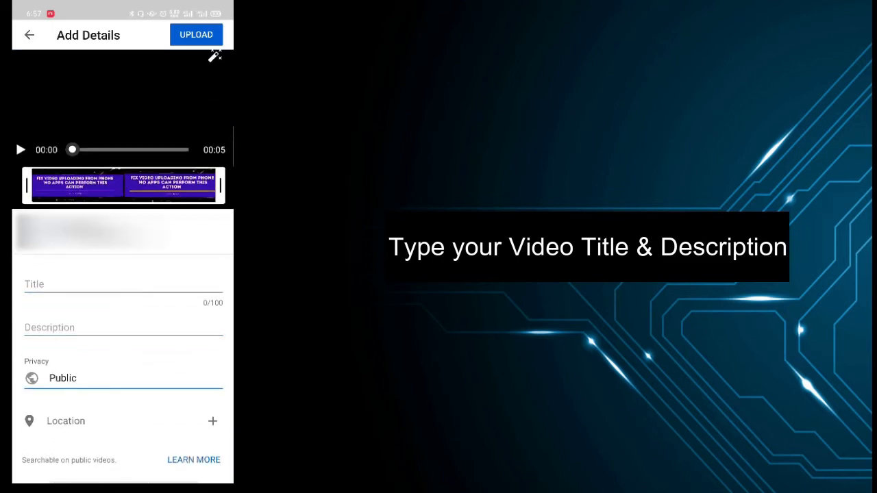
Title the video 'Gkbkg' and upload it to the channel.
text(Gkbkg)
click(123, 328)
text(Igih)
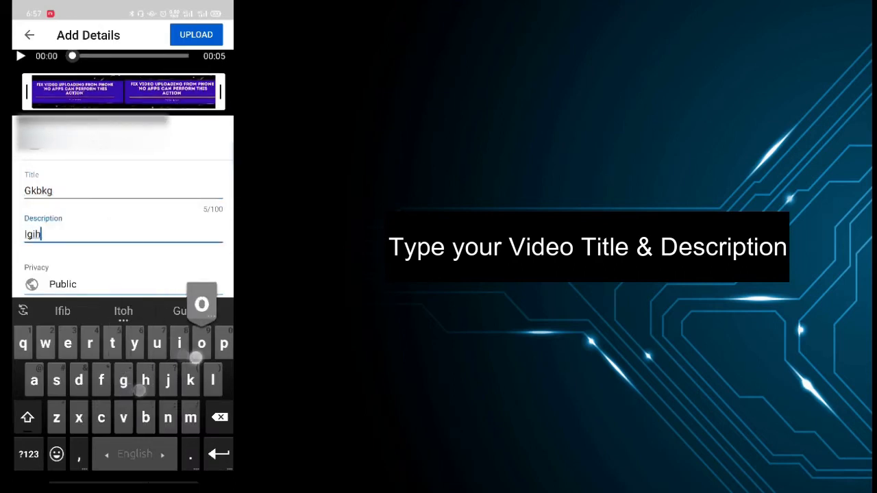
click(196, 34)
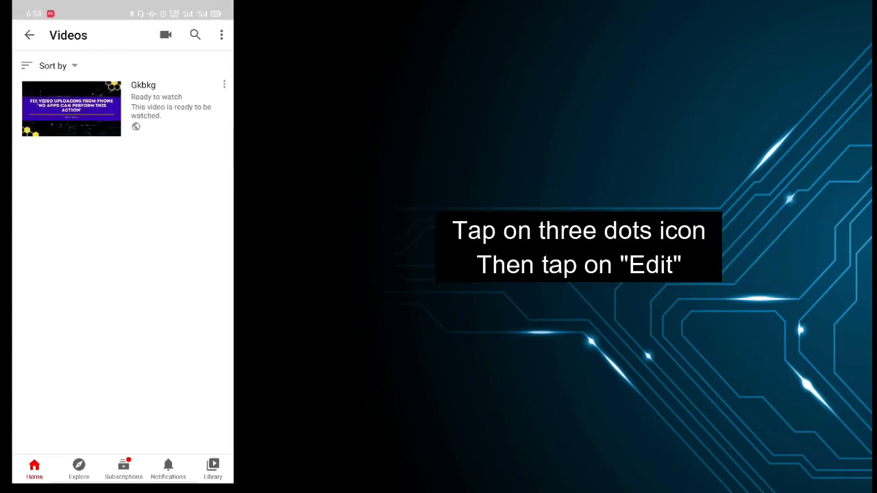
Open Edit for the uploaded 'Gkbkg' video from its options menu.
click(225, 85)
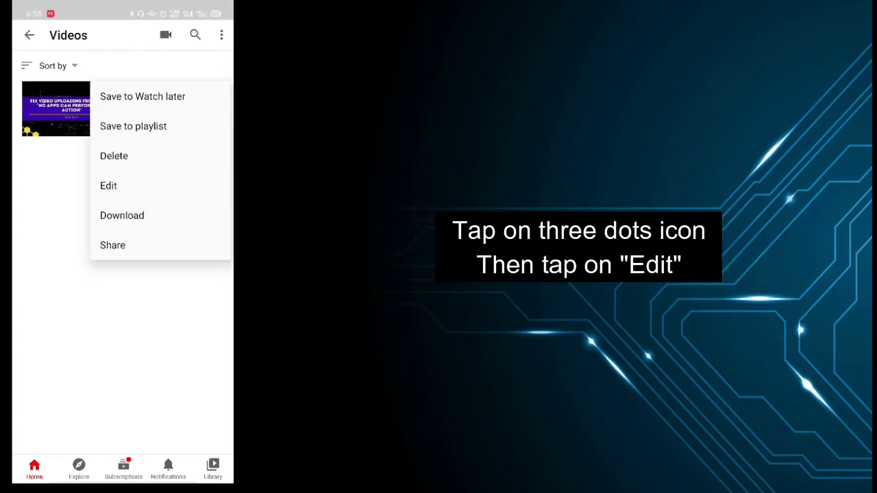
click(108, 187)
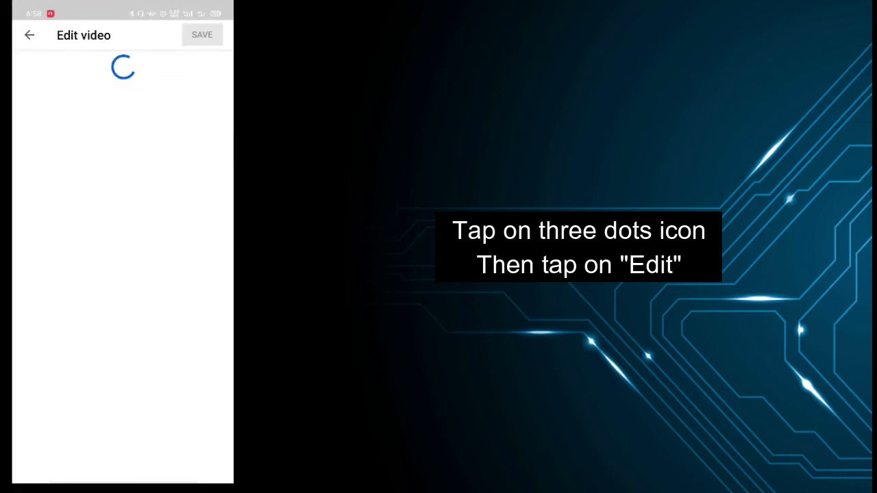